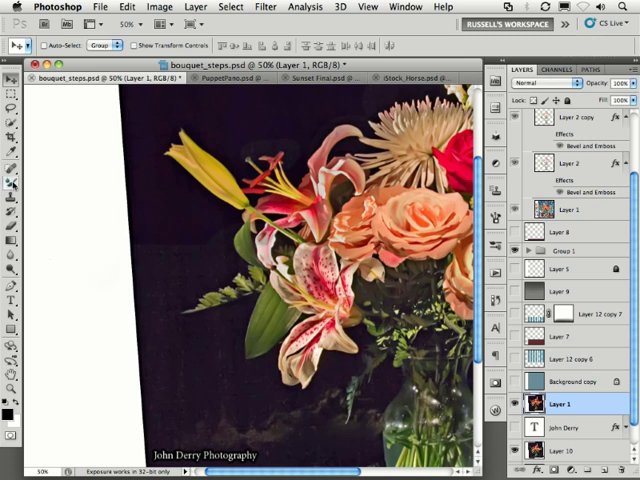
mouse_move(12, 184)
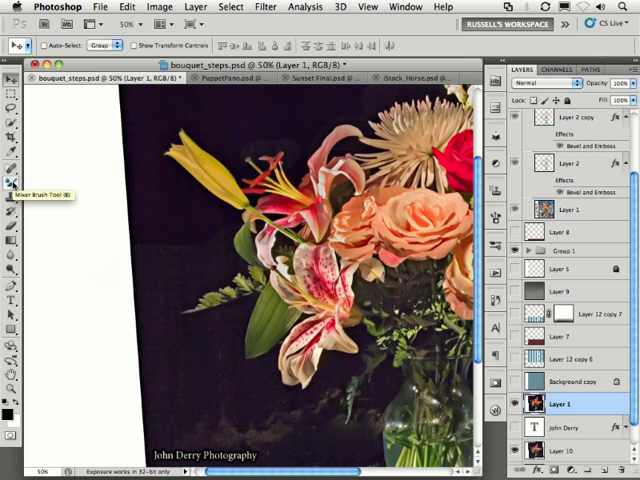
Switch from the regular Brush to the Mixer Brush tool for painting the bouquet
click(12, 180)
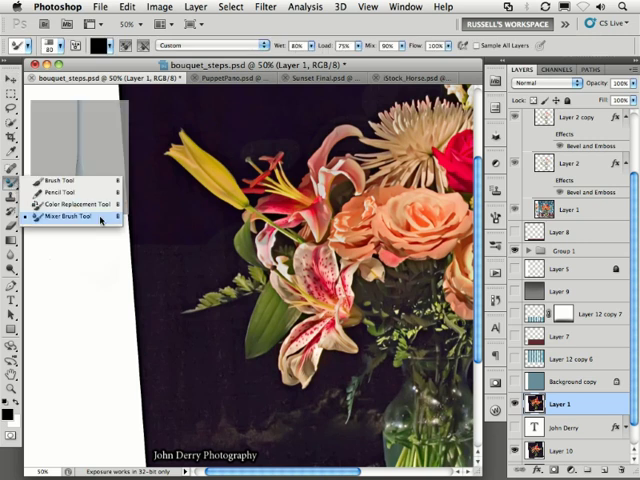
click(72, 216)
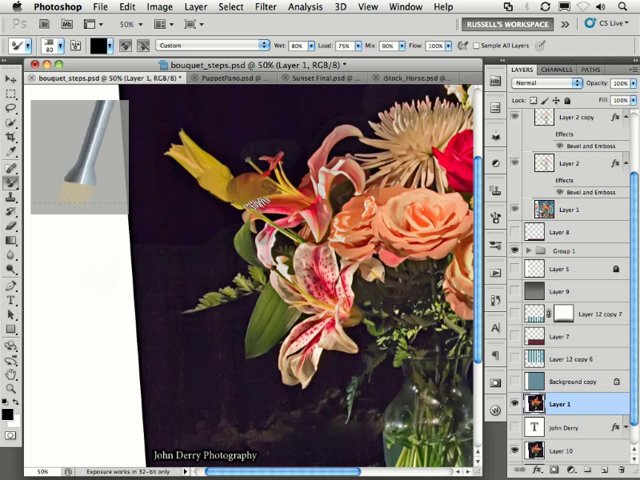
Brush painted strokes over the flower, then bring up the PuppetPano.psd mannequin document
click(12, 76)
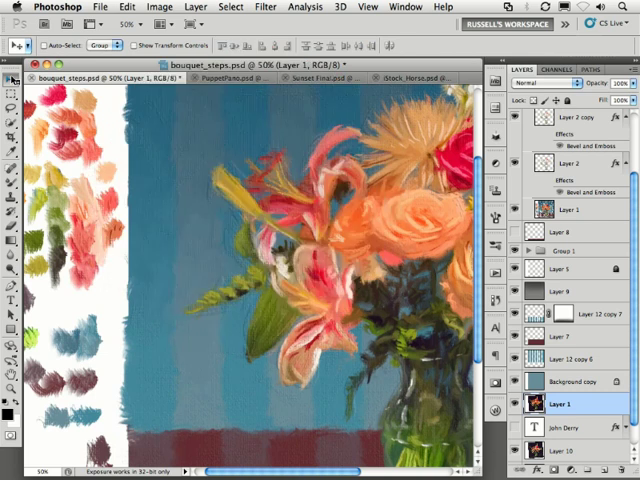
click(160, 78)
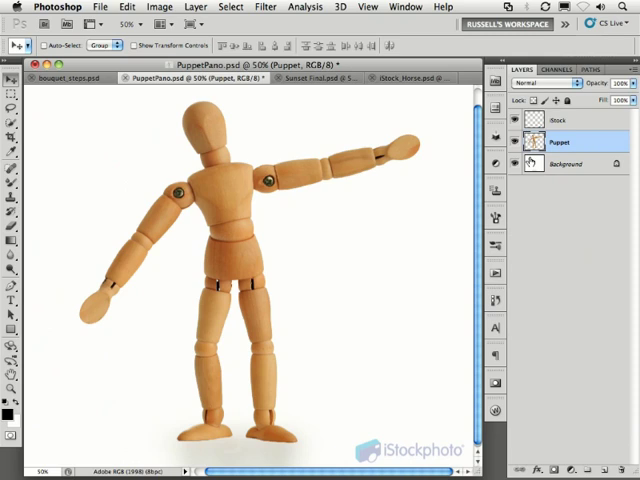
Toggle the Background layer's visibility to reveal the cut-out mannequin, then show it again
click(514, 164)
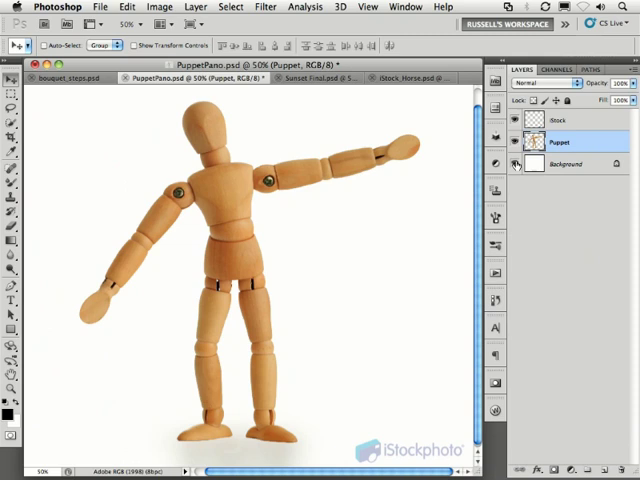
click(516, 164)
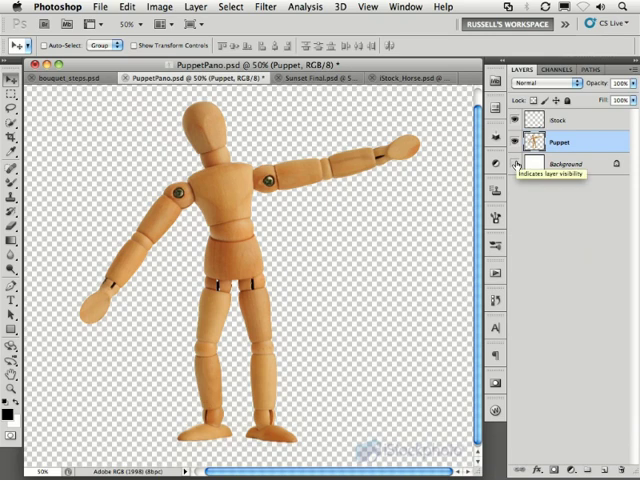
click(516, 164)
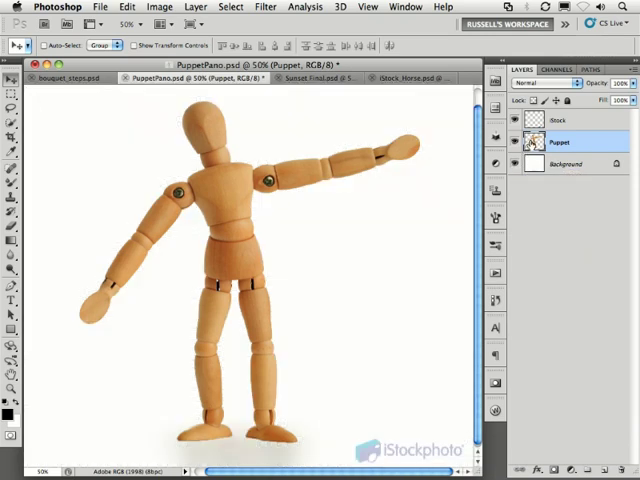
Start Puppet Warp from the Edit menu so a mesh covers the wooden figure
click(128, 12)
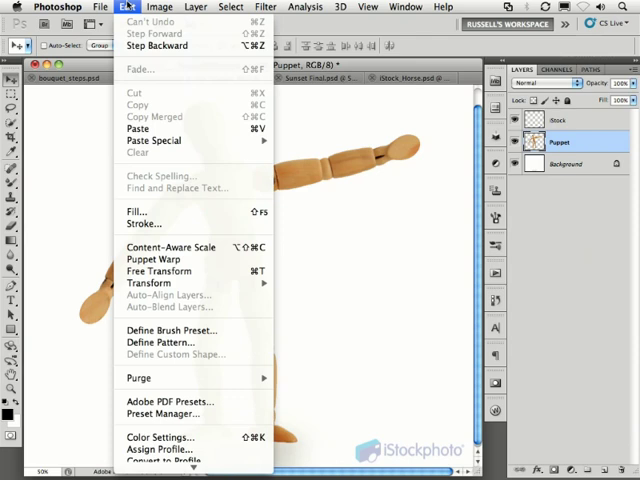
mouse_move(154, 260)
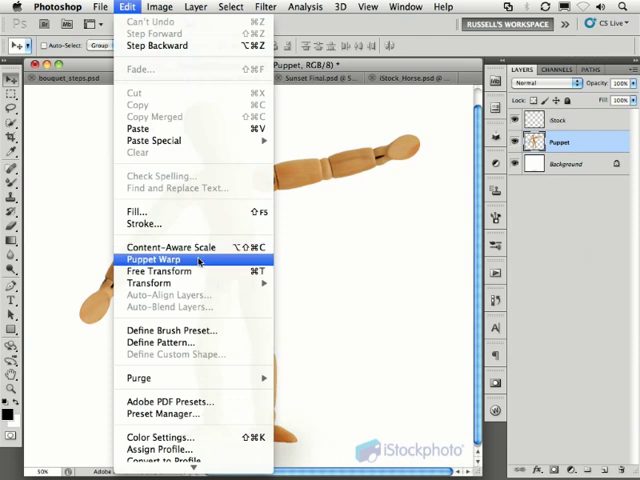
click(154, 260)
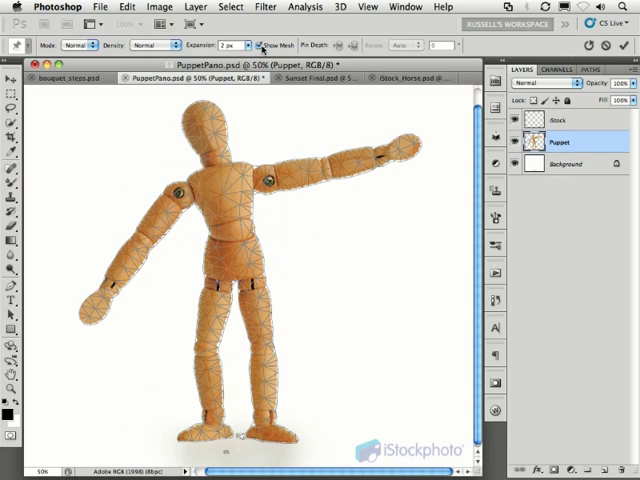
mouse_move(258, 46)
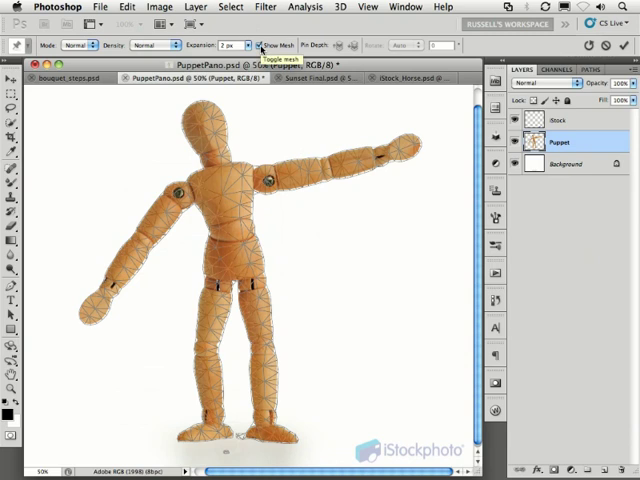
Hide the warp mesh, pin the joints and drag a hand pin to raise one arm
click(252, 44)
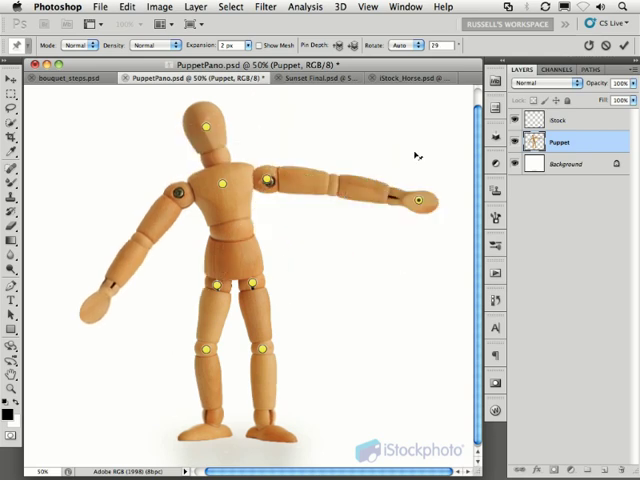
drag(436, 200, 404, 136)
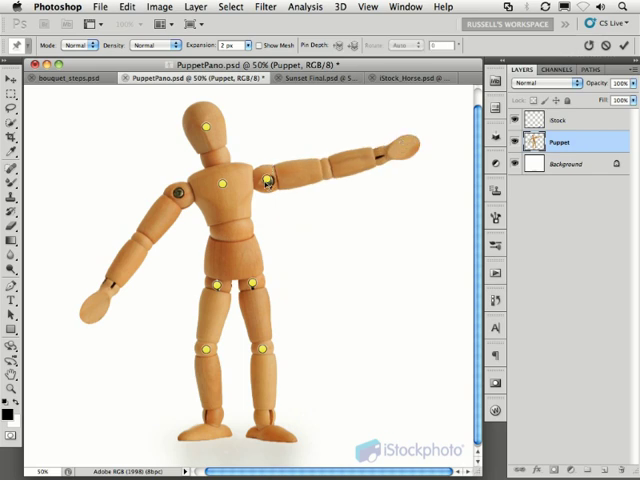
click(272, 180)
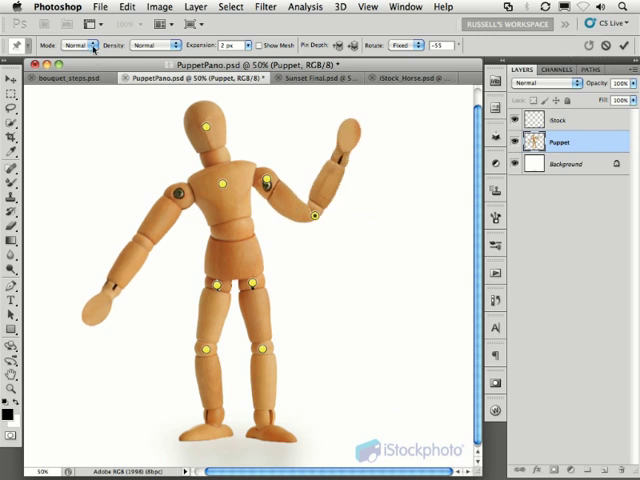
Choose a warp mode and rotate the raised forearm around its elbow pin
click(84, 44)
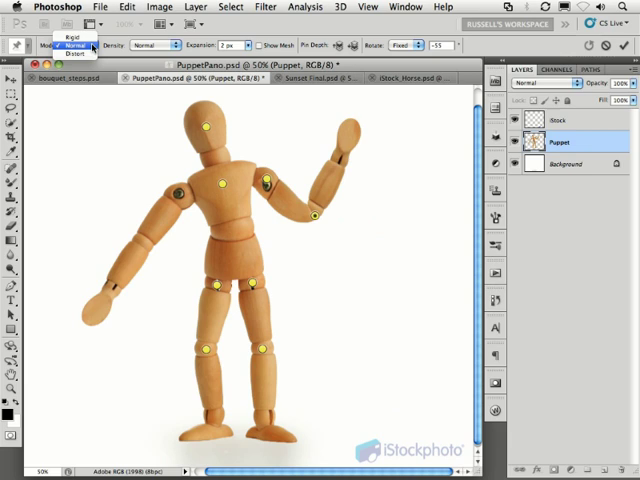
mouse_move(80, 52)
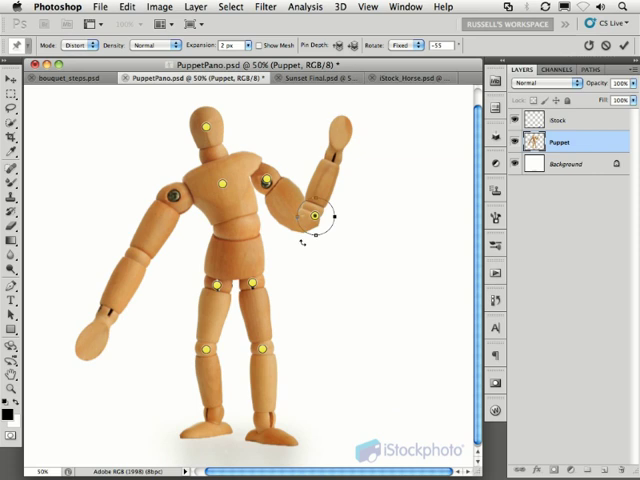
drag(330, 212, 316, 216)
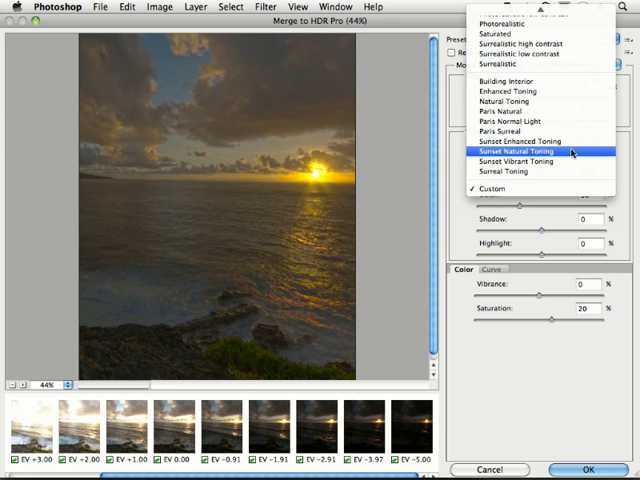
Apply a Surreal sunset toning preset to the Merge to HDR Pro result
click(522, 152)
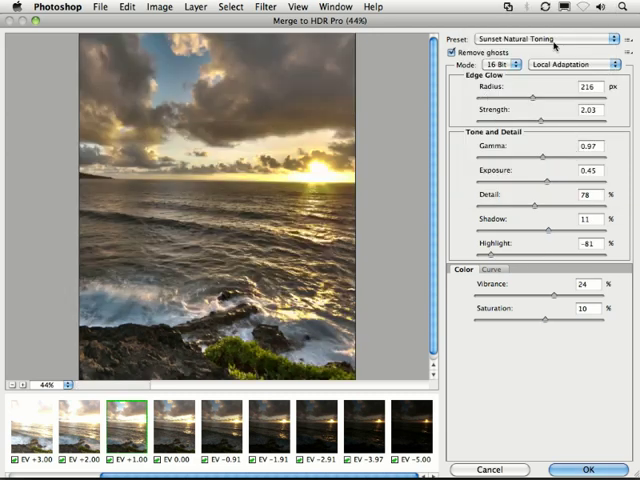
click(544, 36)
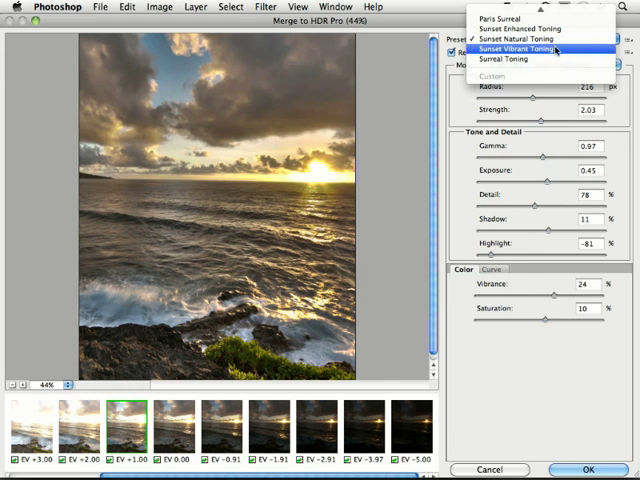
click(512, 48)
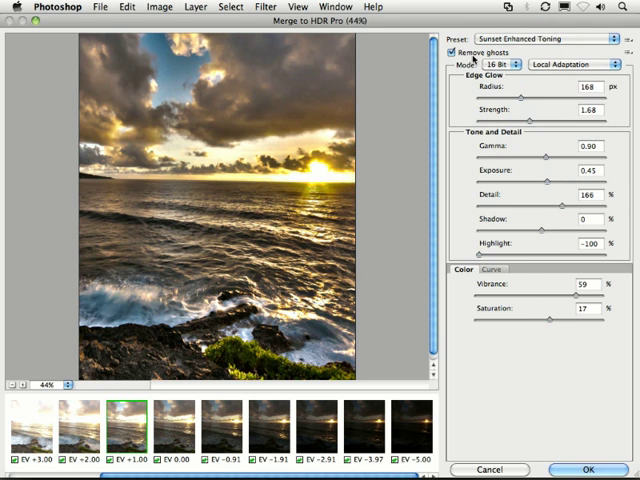
mouse_move(452, 56)
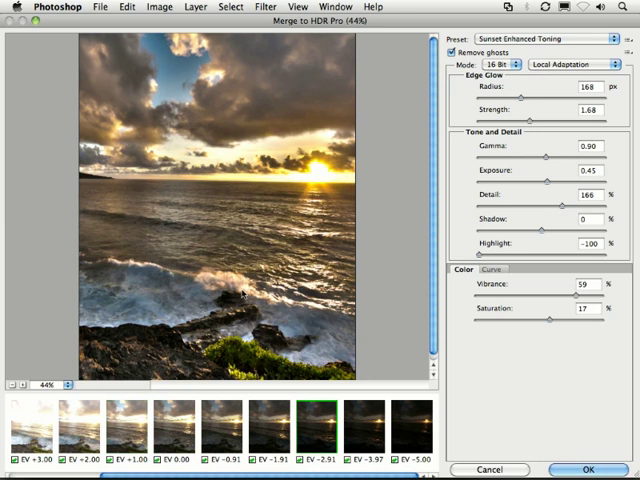
mouse_move(272, 272)
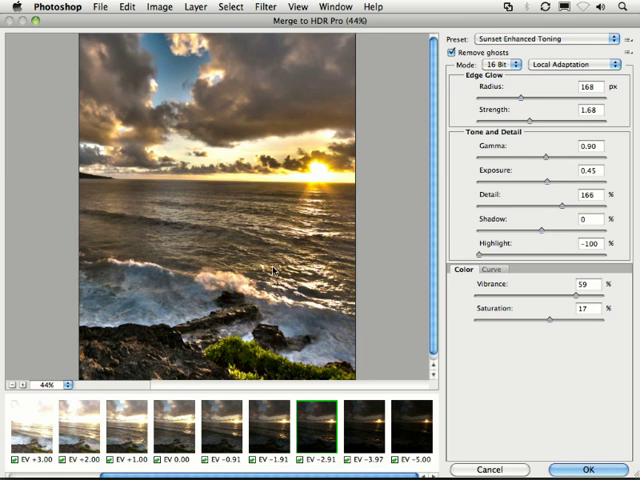
mouse_move(216, 298)
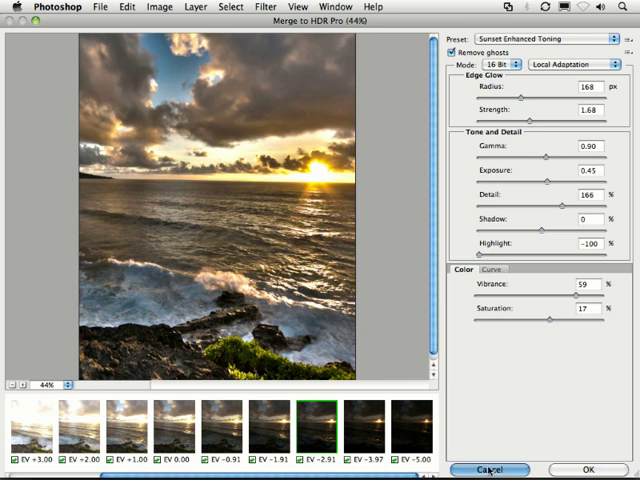
Close the HDR merge so the white horse photo comes forward
click(496, 468)
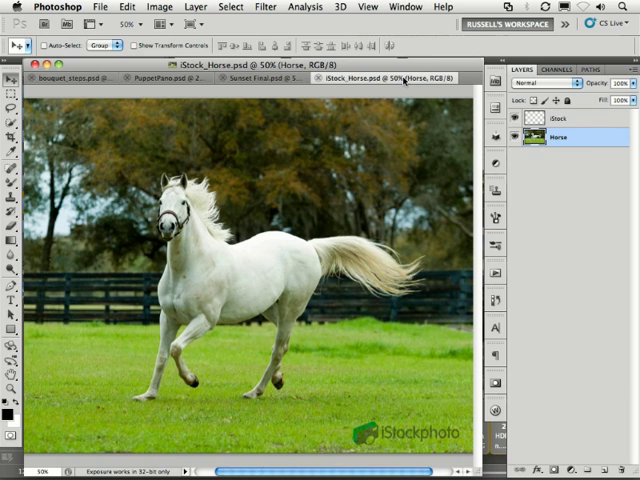
mouse_move(240, 264)
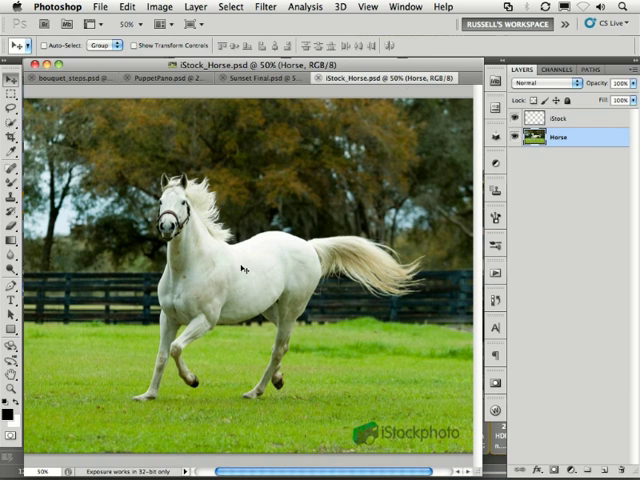
mouse_move(364, 156)
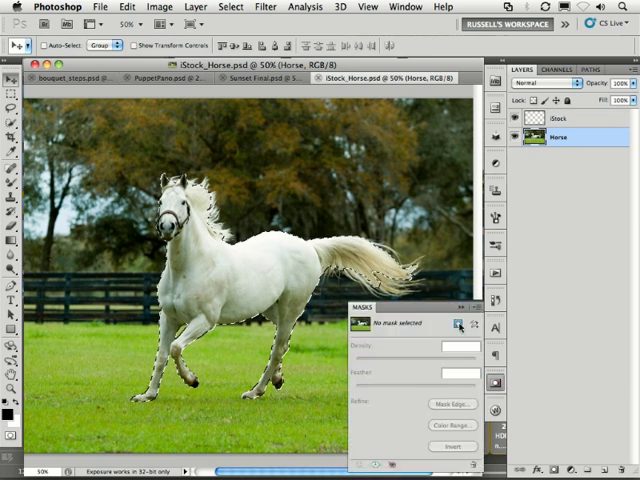
Start Mask Edge refinement on the horse and choose the Black & White preview
click(460, 322)
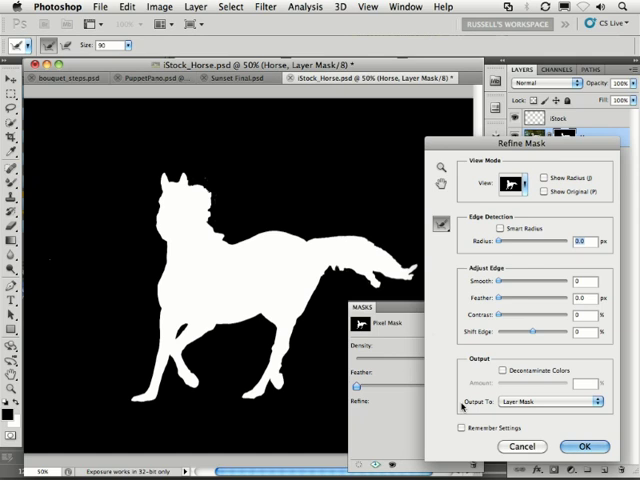
click(512, 184)
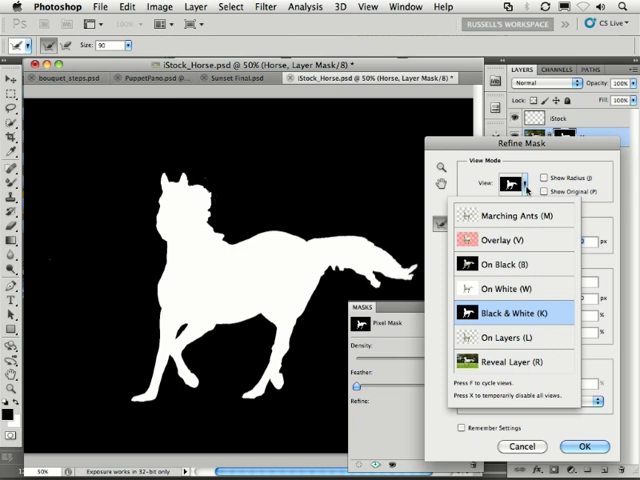
mouse_move(524, 216)
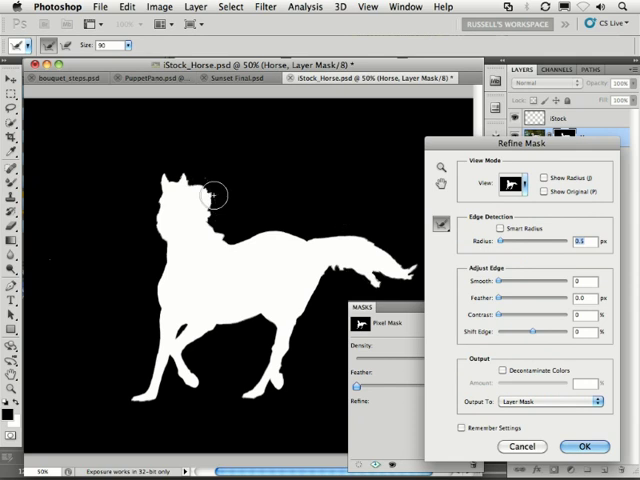
mouse_move(196, 178)
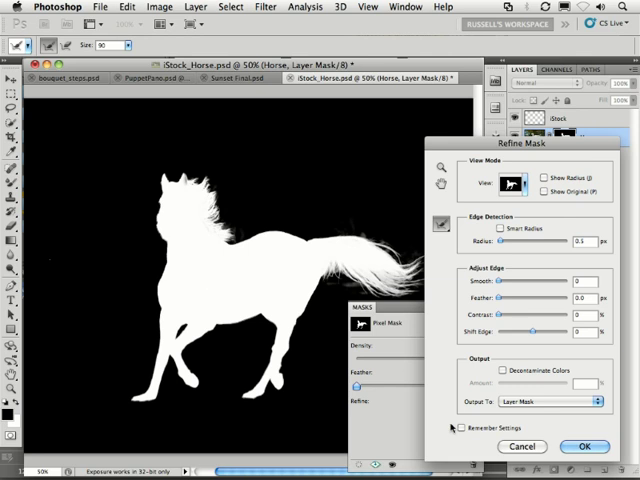
mouse_move(504, 376)
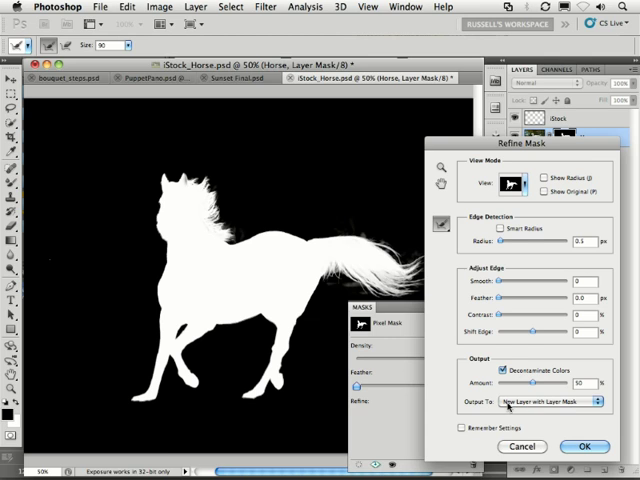
mouse_move(524, 404)
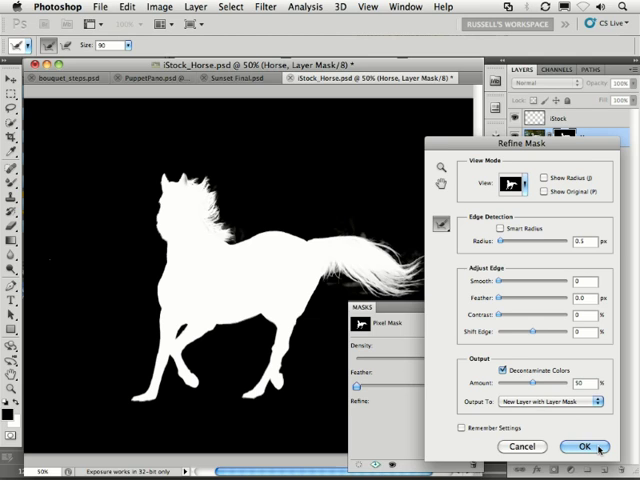
Confirm Refine Mask, outputting the decontaminated horse cutout to a new masked layer
click(600, 448)
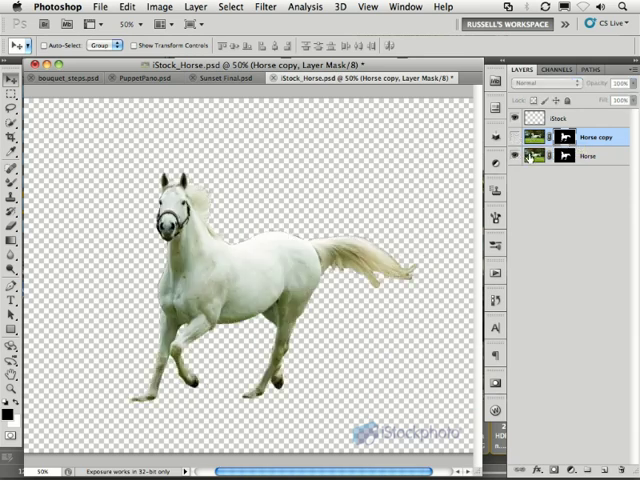
Hide the Horse copy cutout layer to reveal the original field photo
click(588, 156)
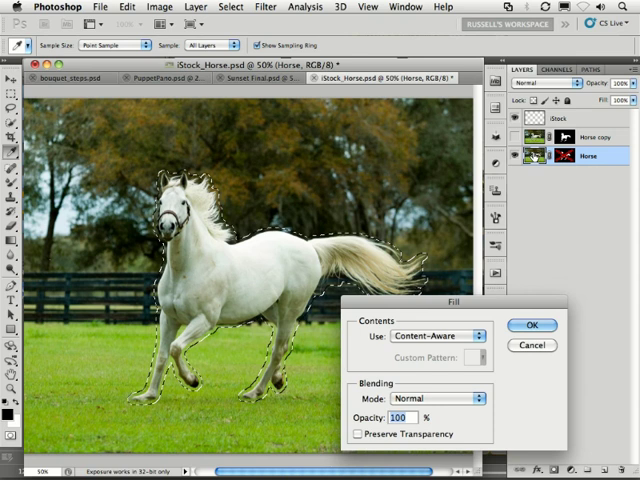
Fill the selection with Content-Aware, then return to the Horse copy cutout layer
click(438, 334)
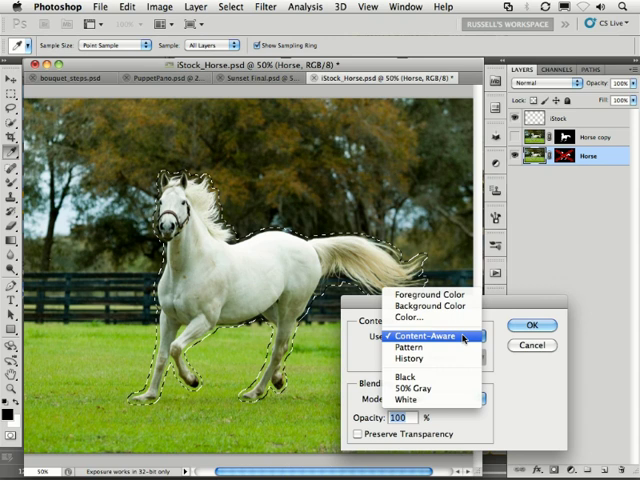
click(436, 334)
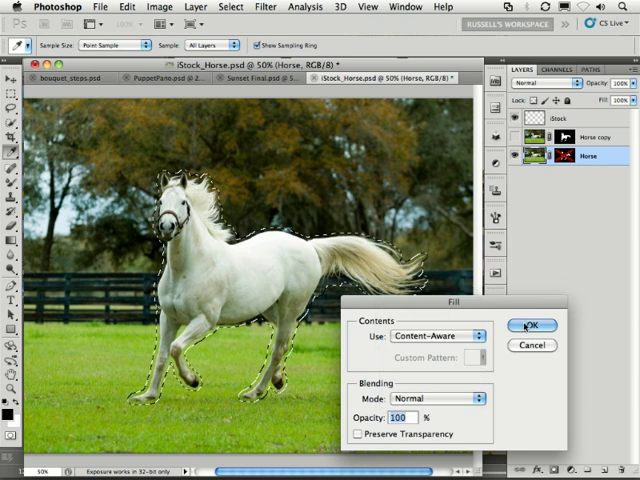
click(528, 324)
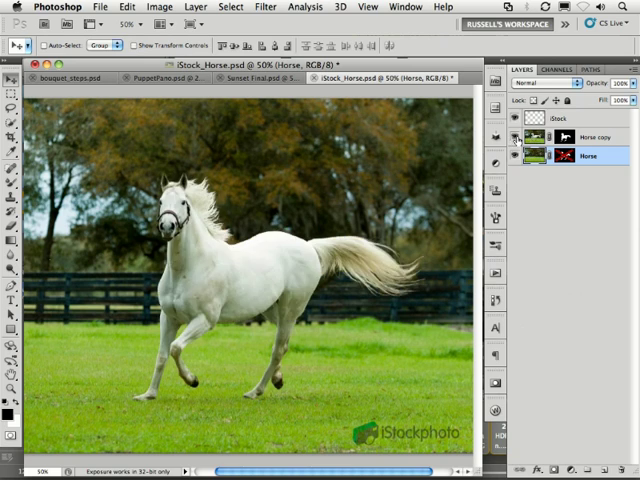
click(588, 136)
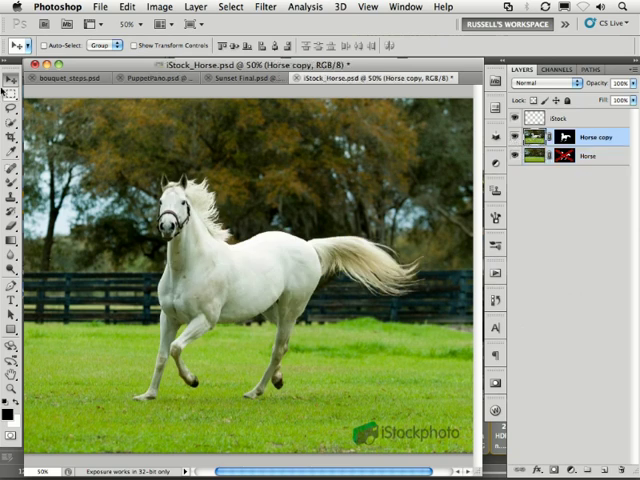